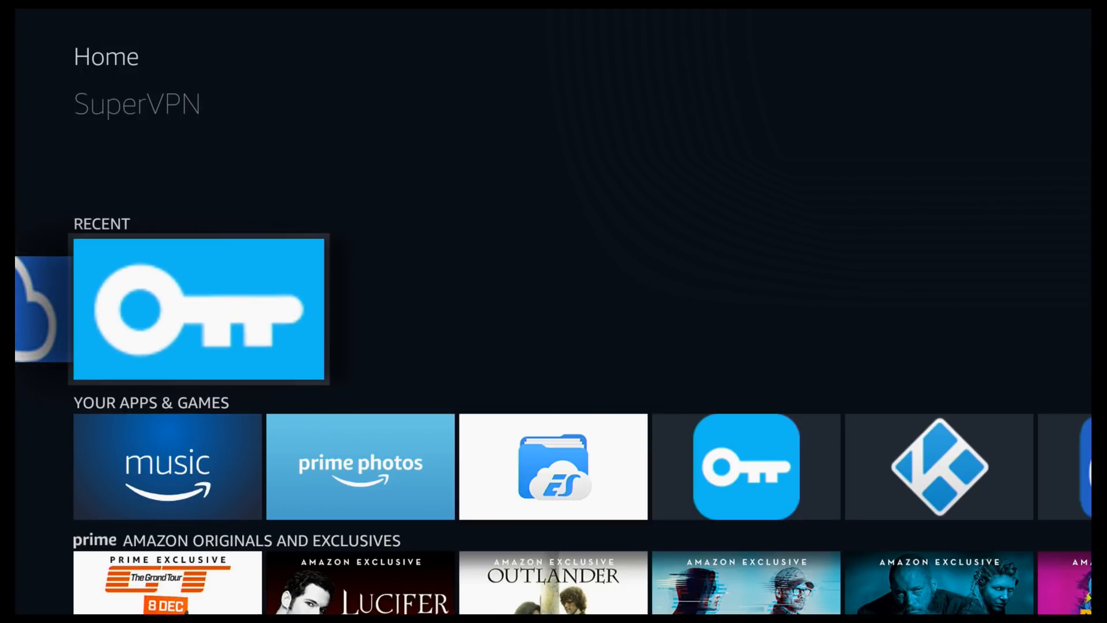
- Switch on ADB debugging and Apps from Unknown Sources in Device > Developer Options
scroll(right, 3)
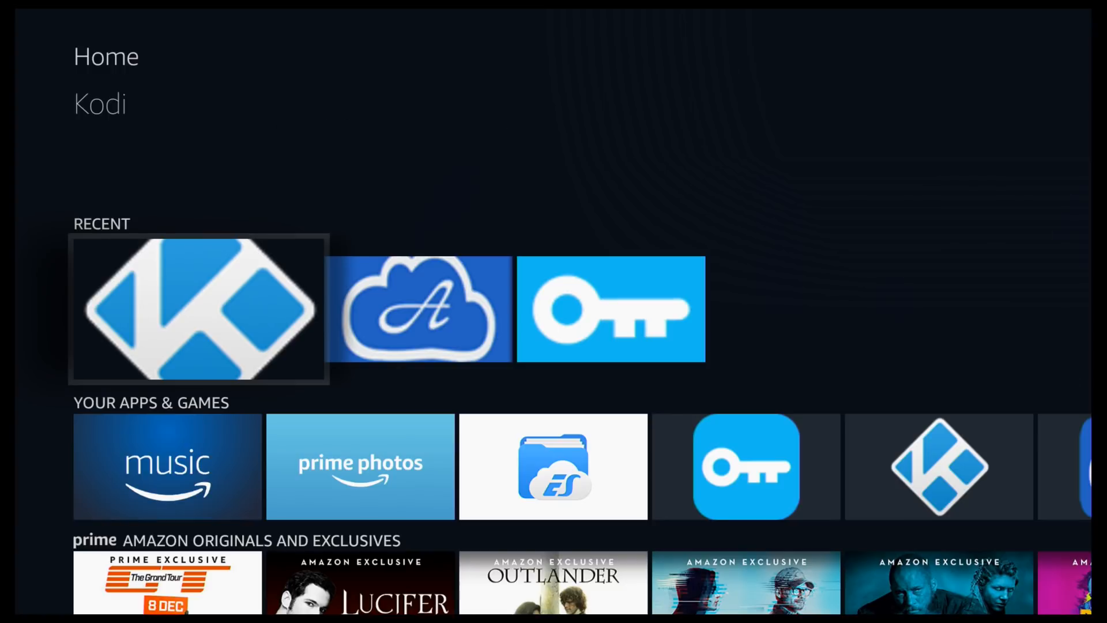
scroll(up, 3)
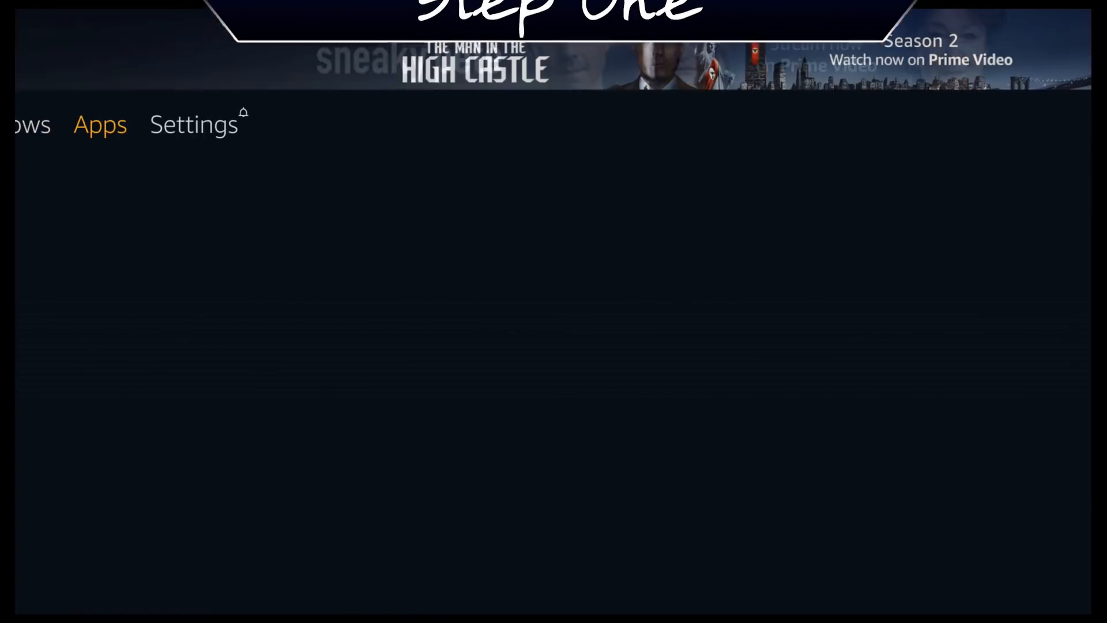
click(194, 125)
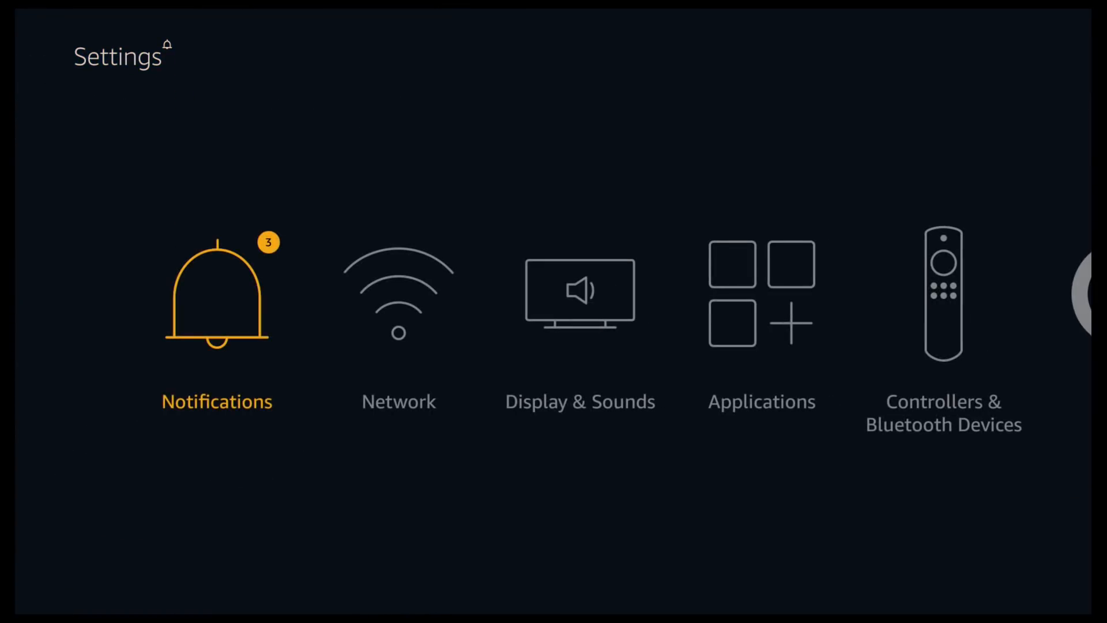
scroll(right, 3)
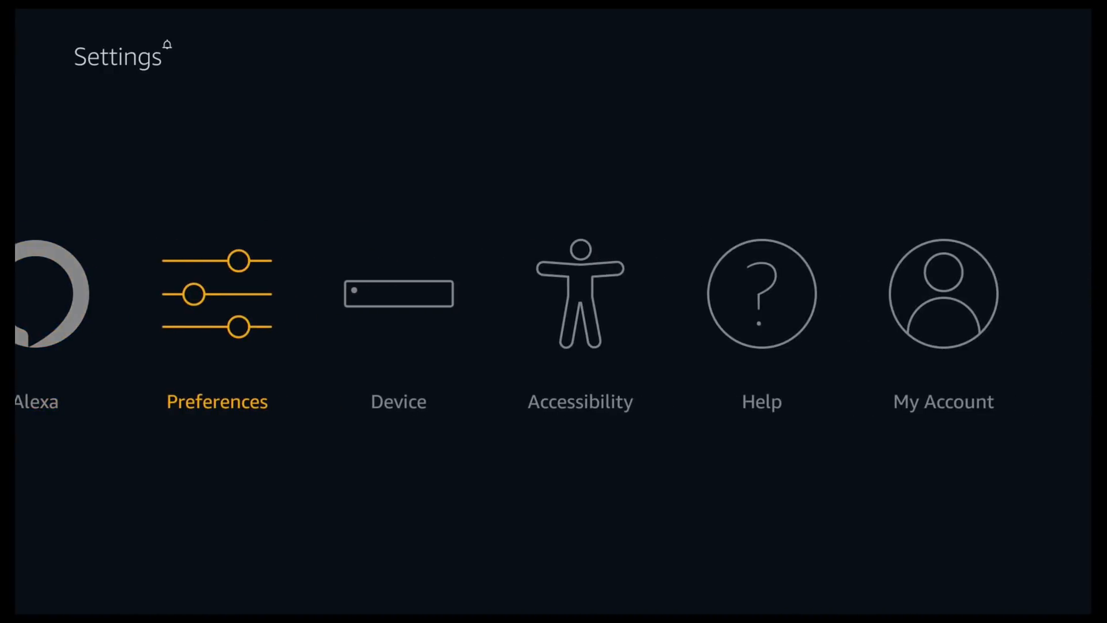
scroll(right, 3)
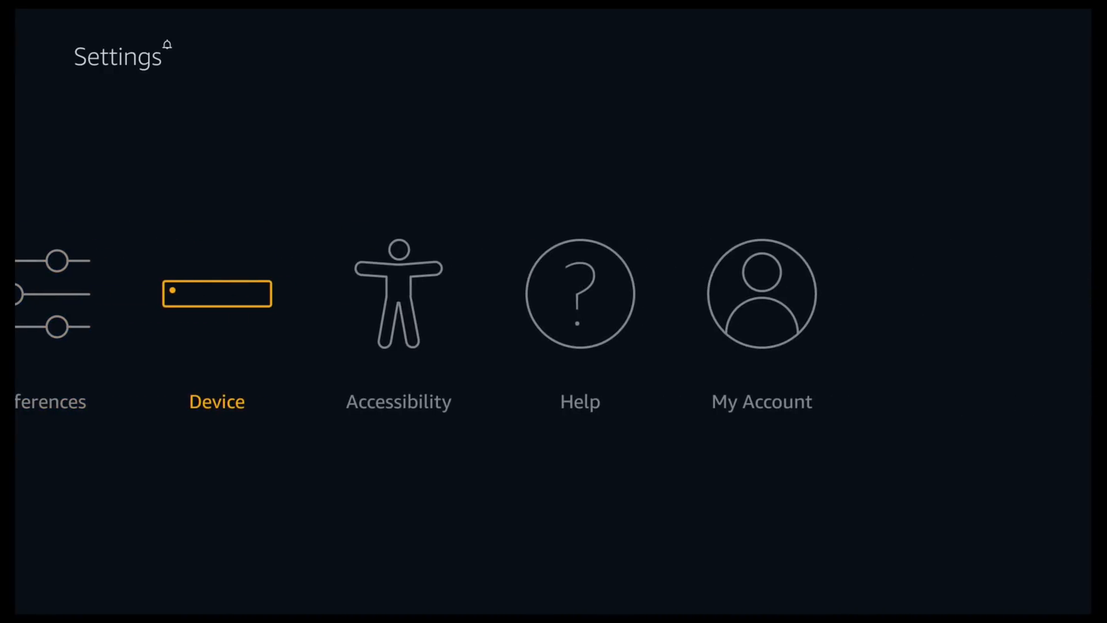
click(216, 294)
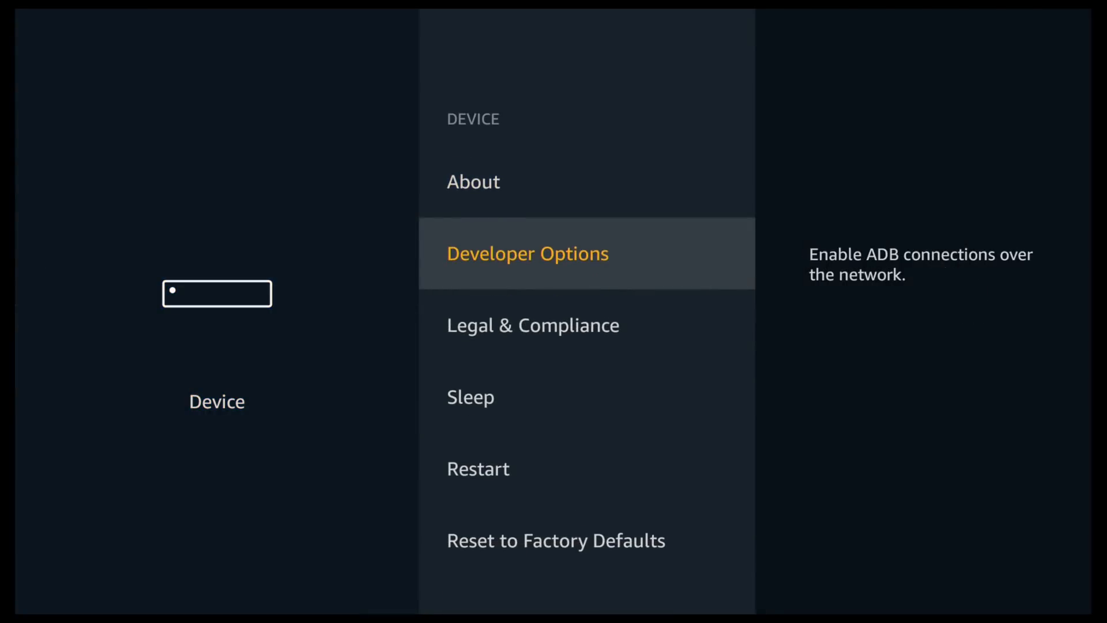
click(526, 253)
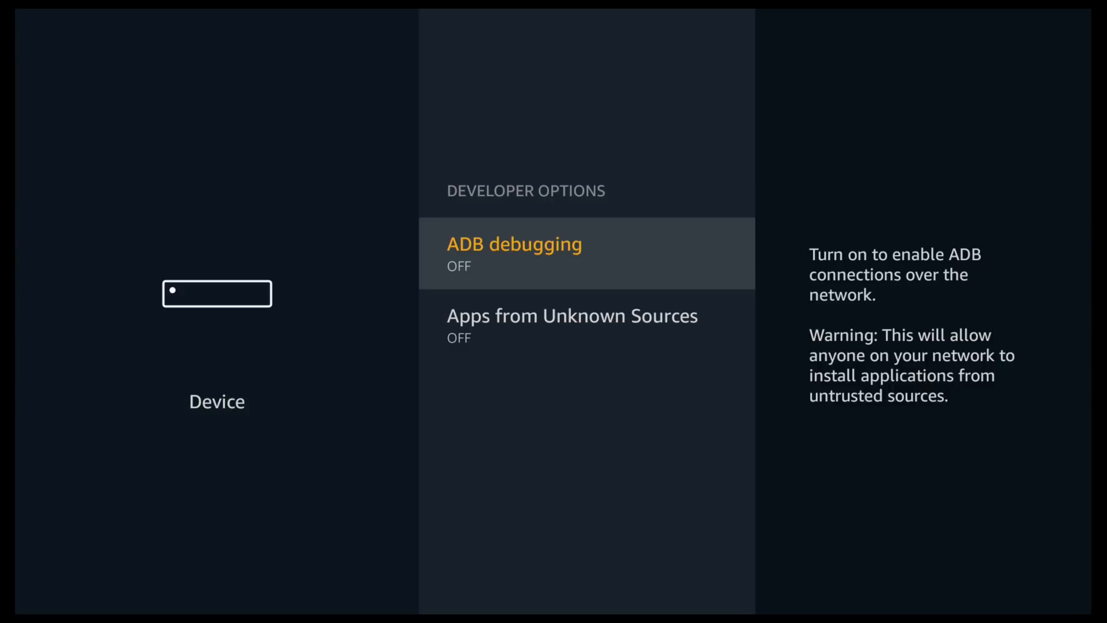
click(586, 253)
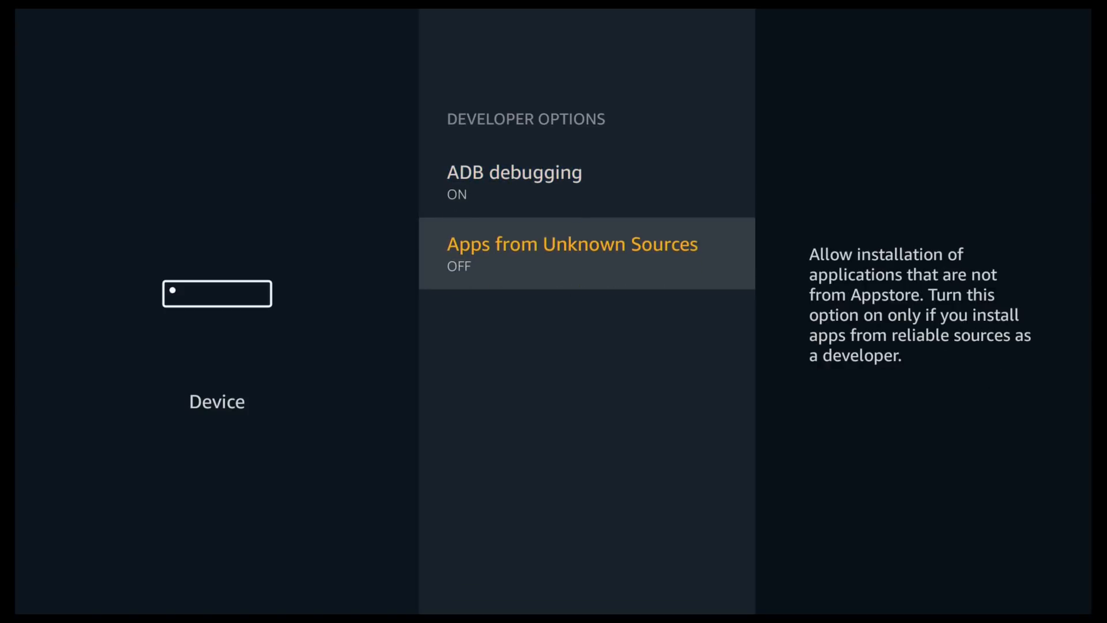
click(572, 252)
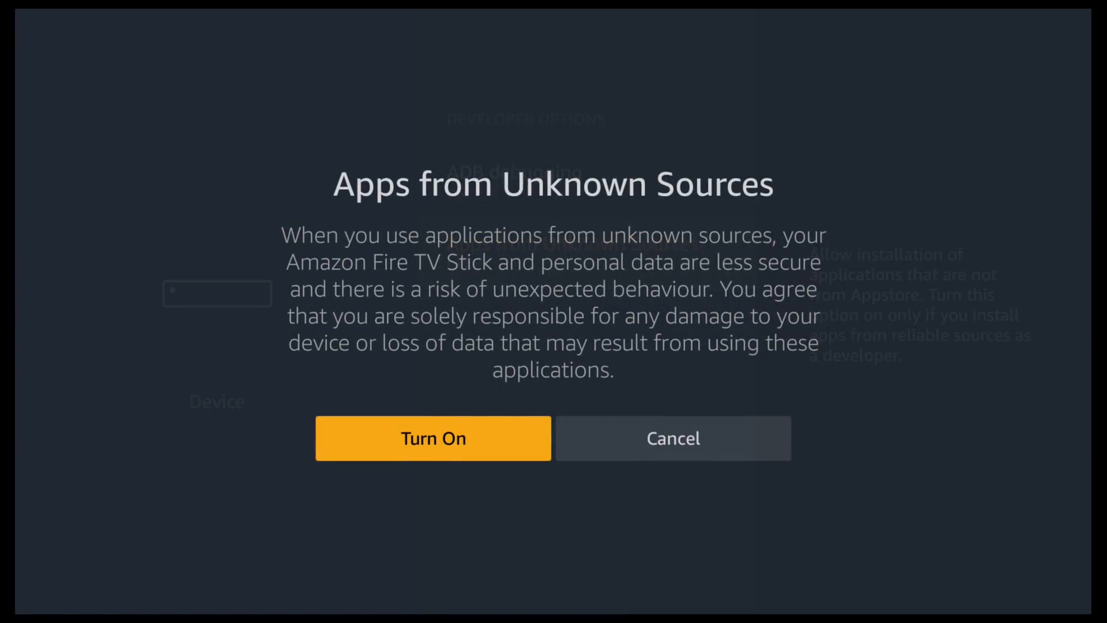
click(433, 438)
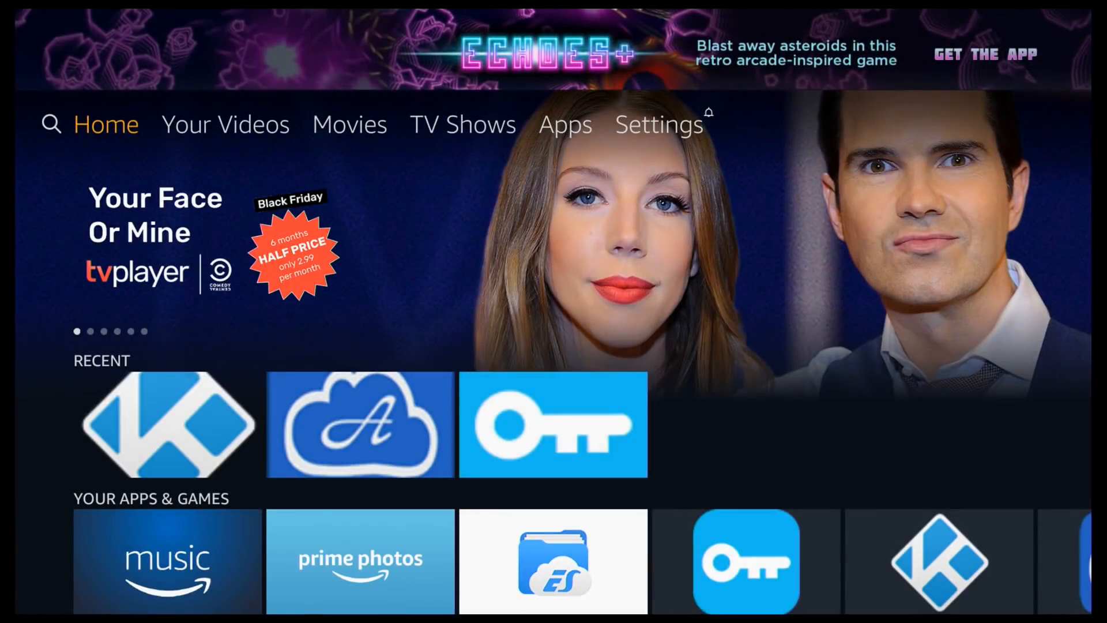
- Search for 'Downloader' and open the Downloader app page in Apps & Games
click(51, 123)
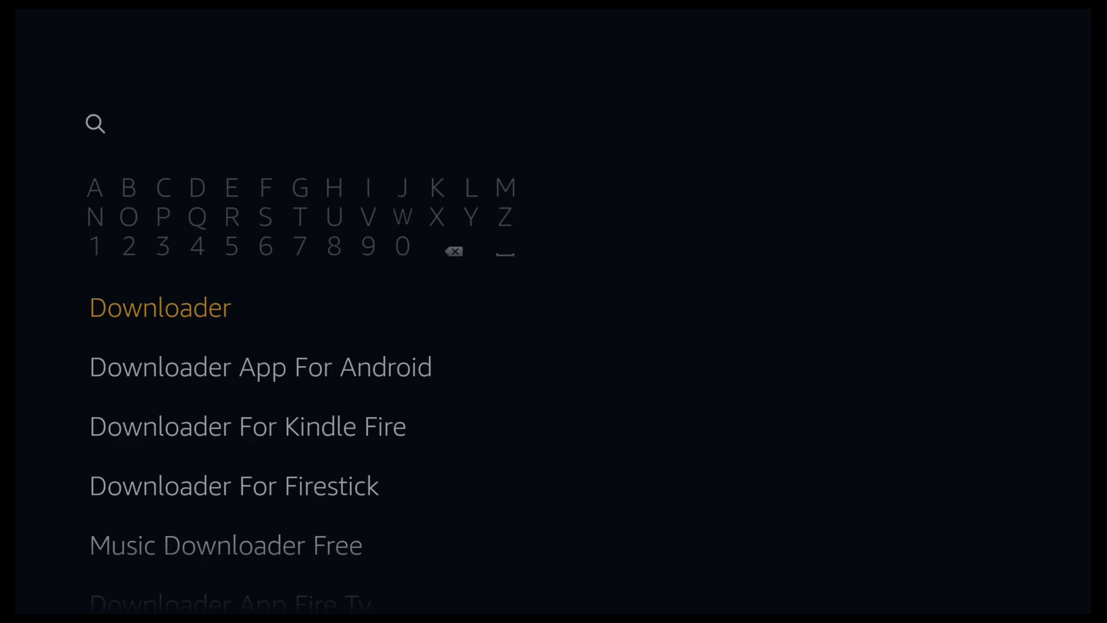
click(159, 306)
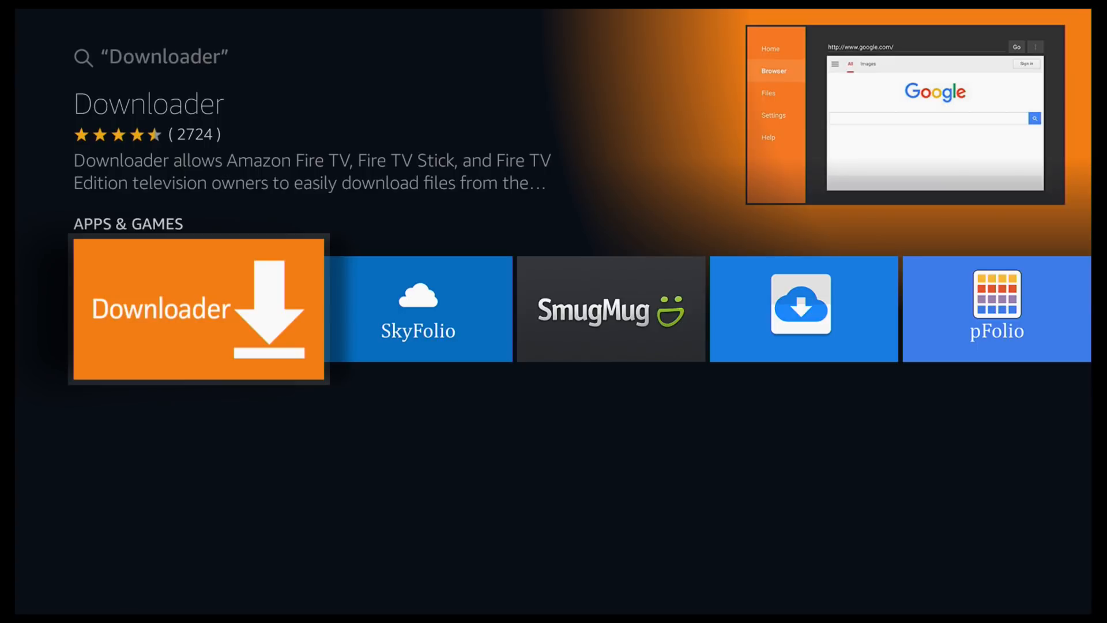
click(199, 308)
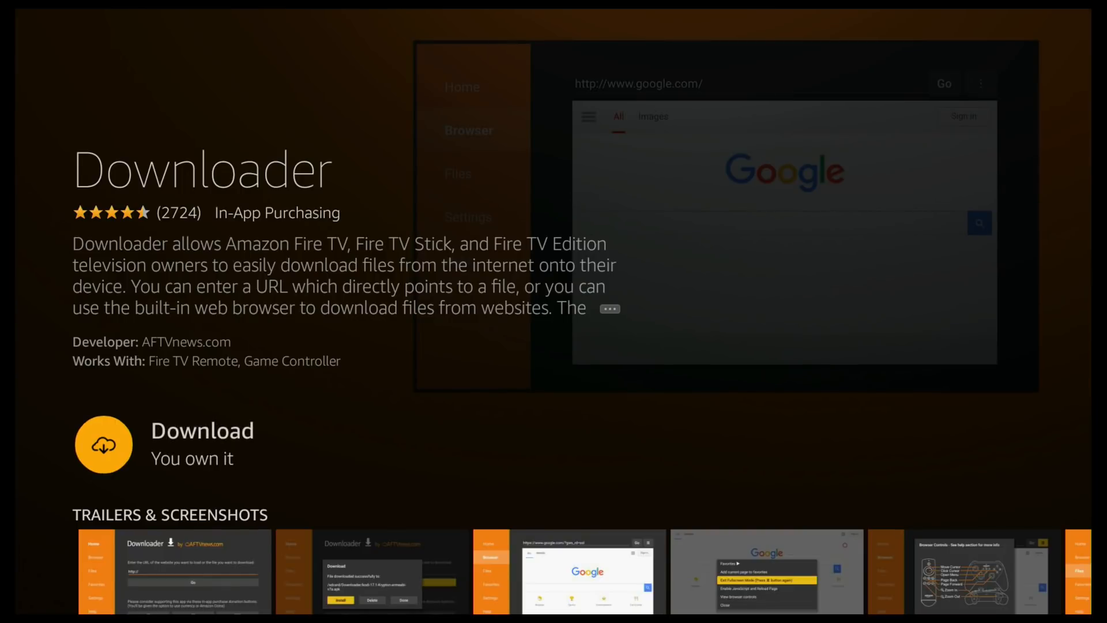
click(103, 444)
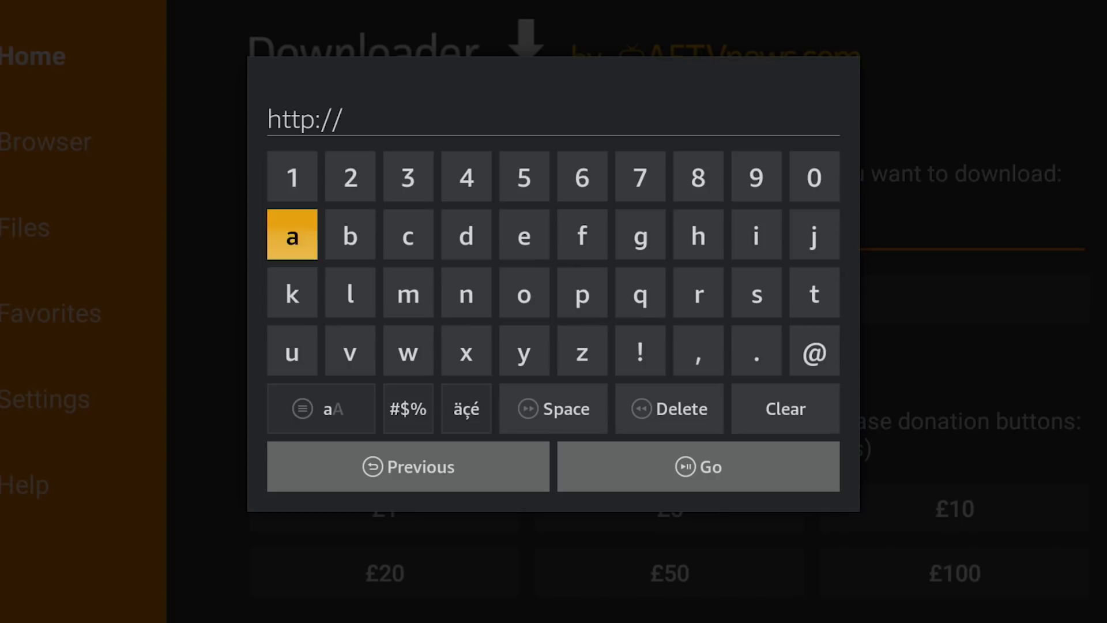
click(349, 235)
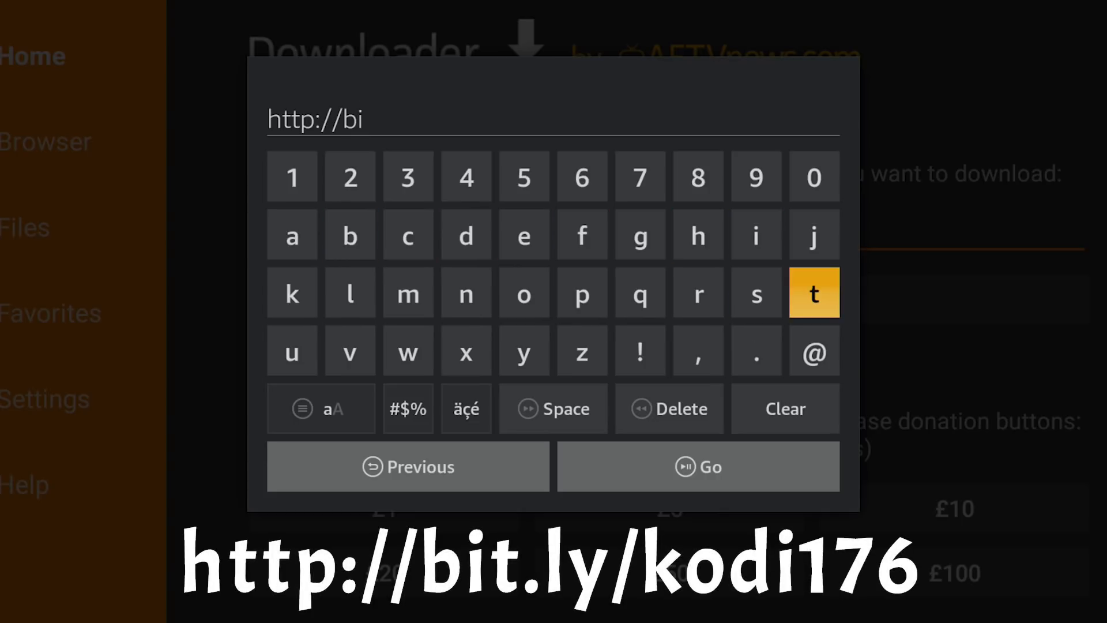
click(755, 351)
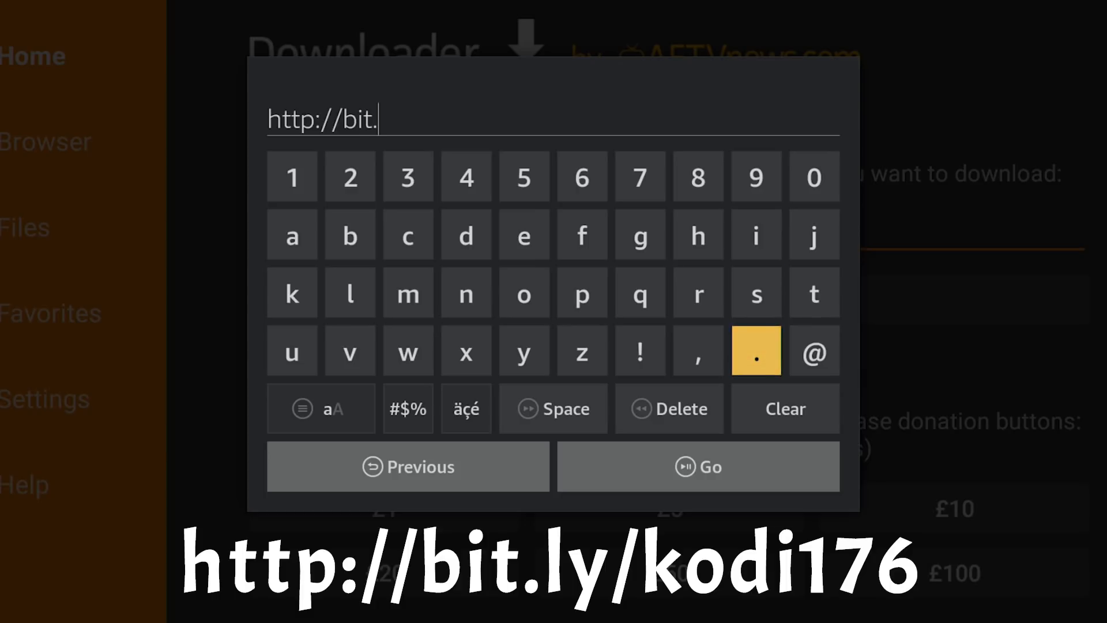
mouse_move(350, 351)
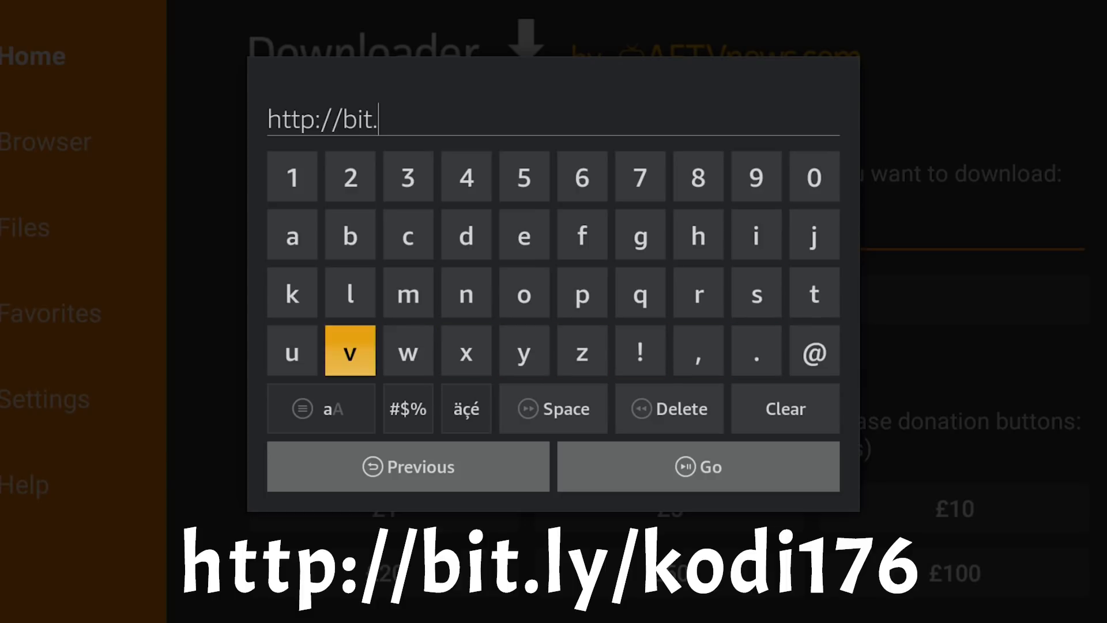
click(349, 292)
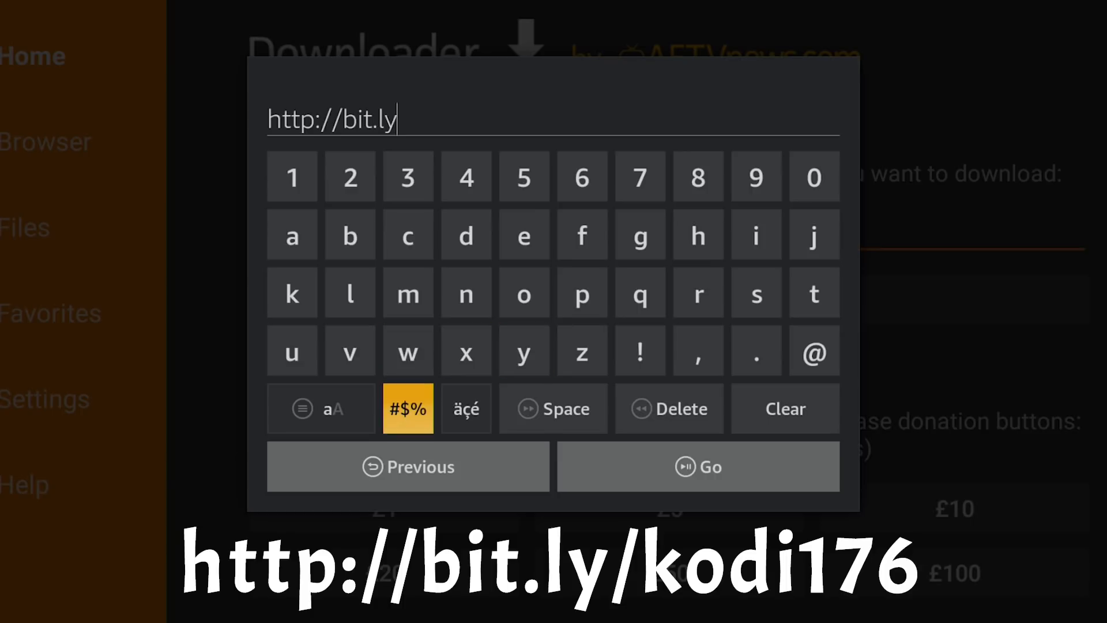
click(407, 409)
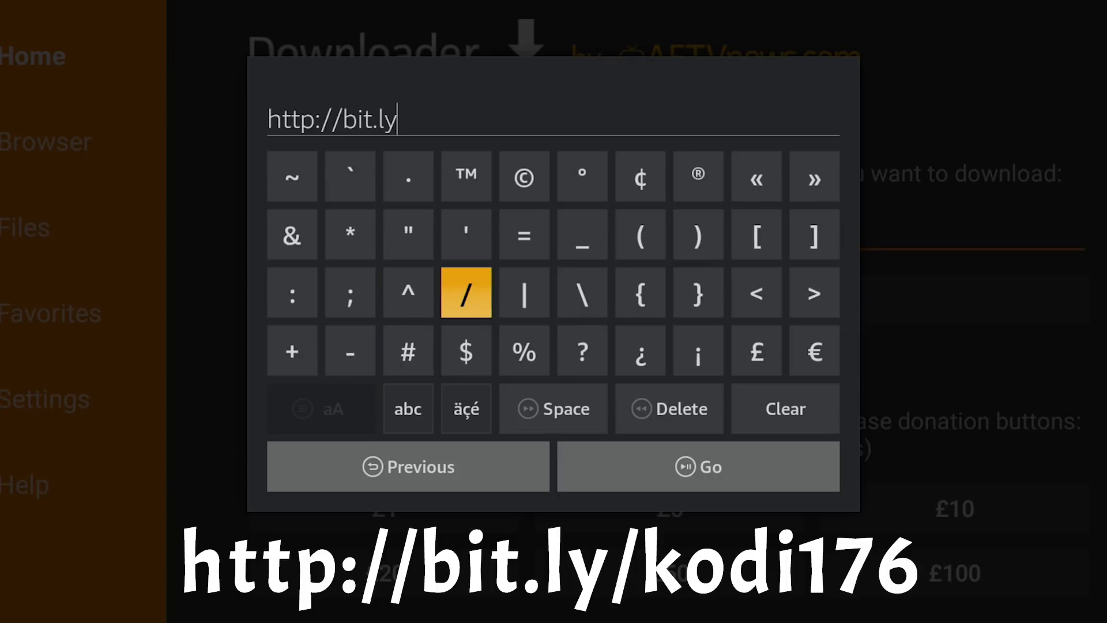
click(465, 292)
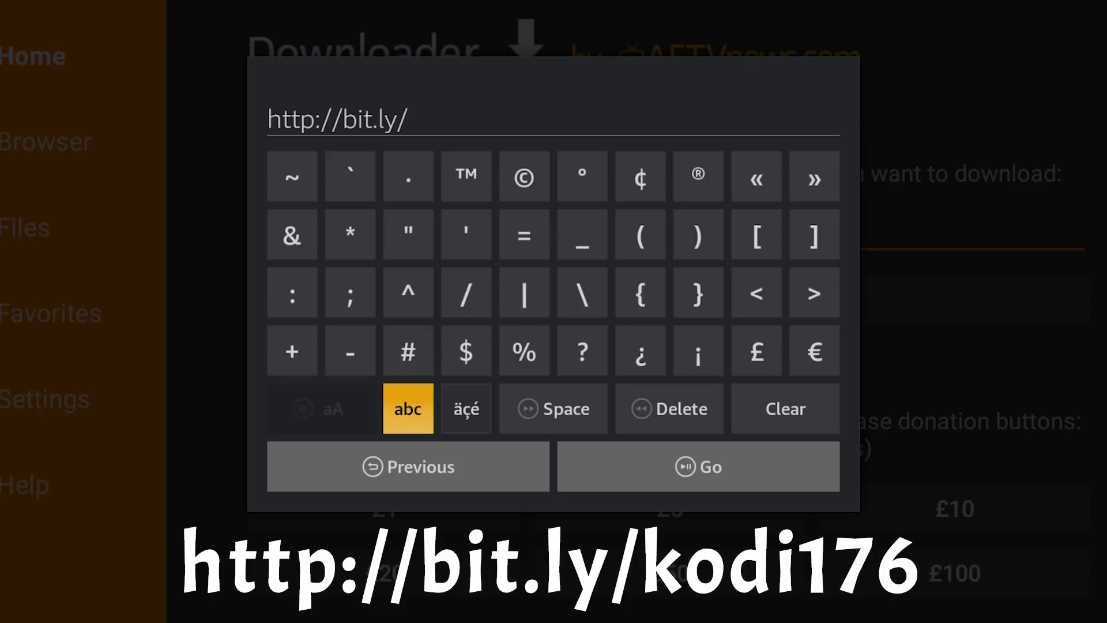
click(407, 409)
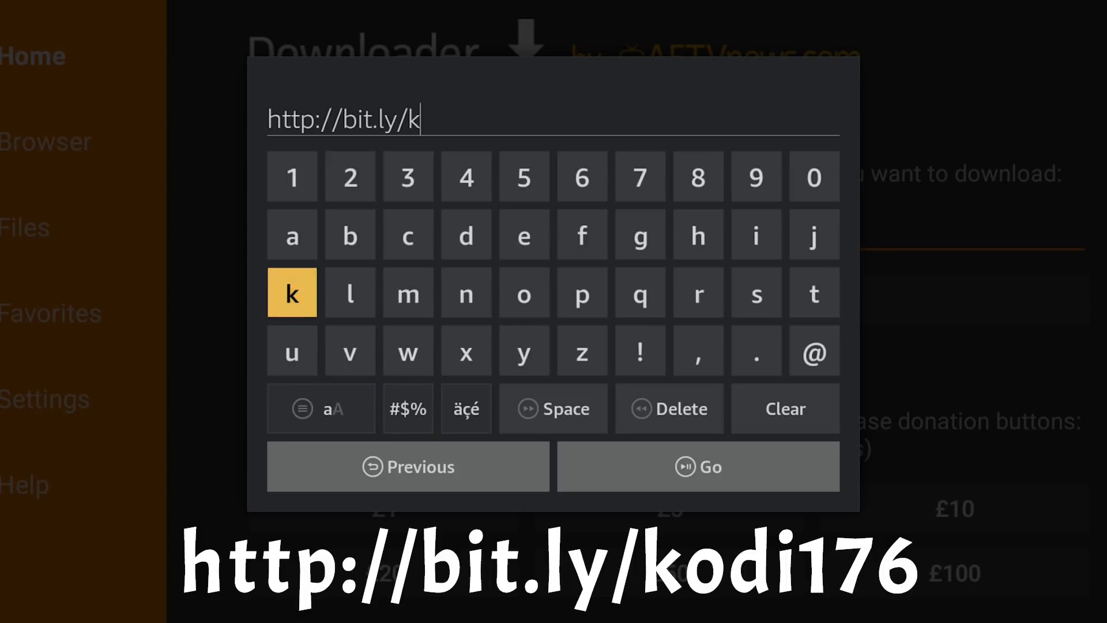
click(524, 294)
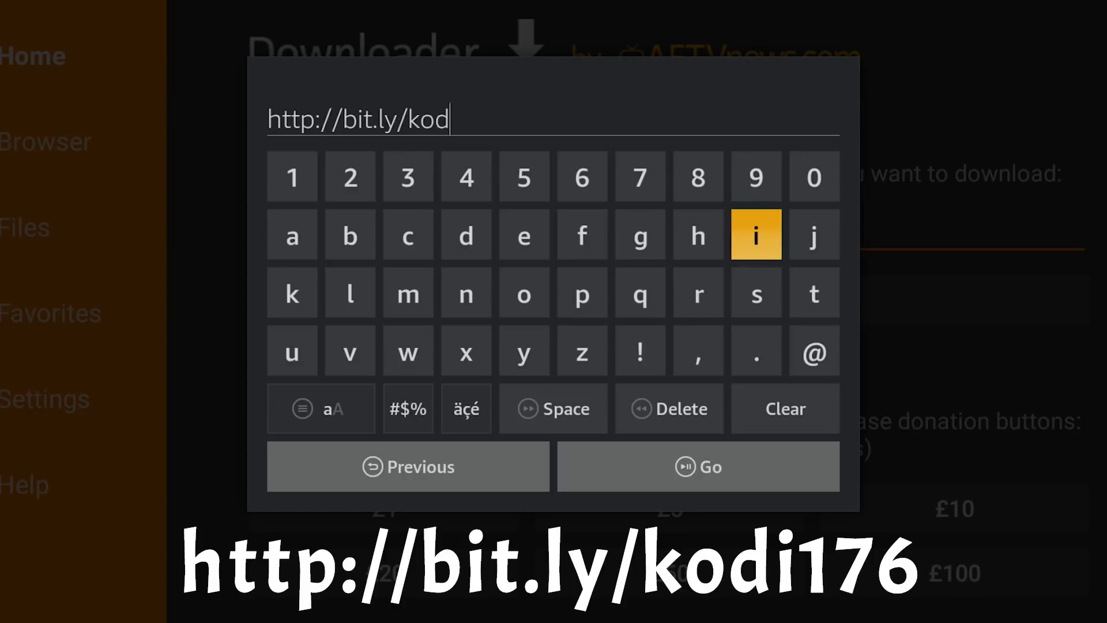
click(755, 236)
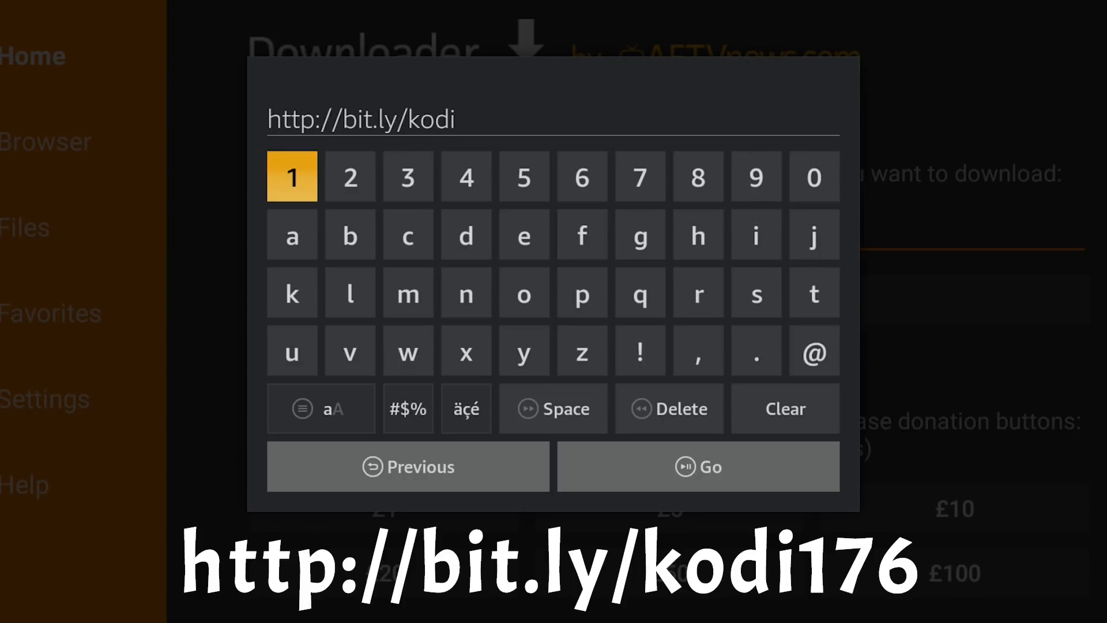
click(292, 177)
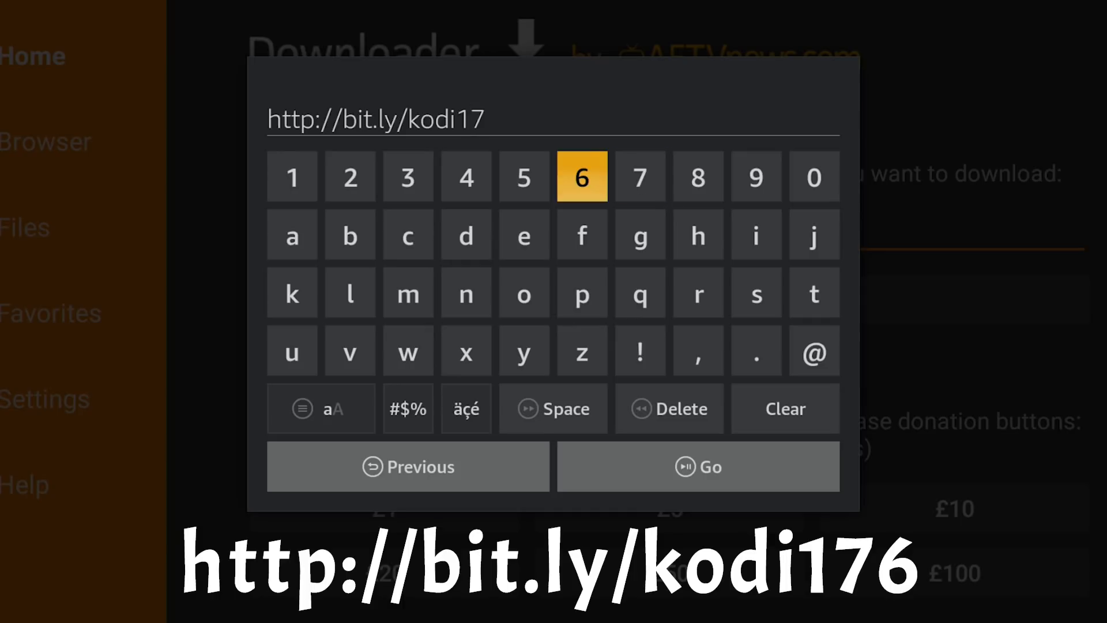
click(581, 177)
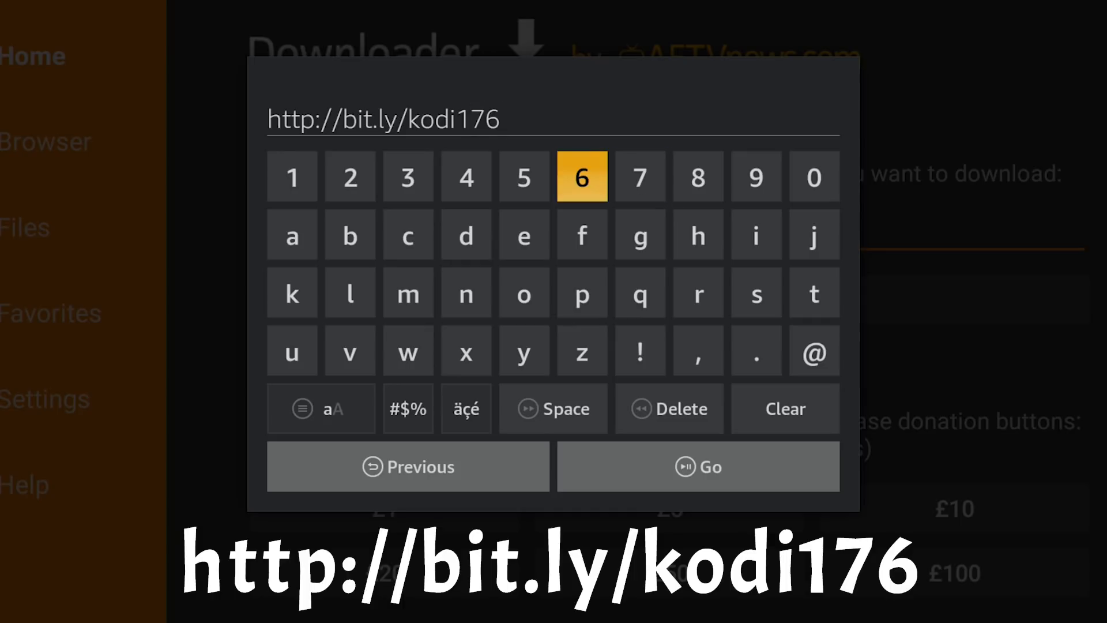
mouse_move(408, 466)
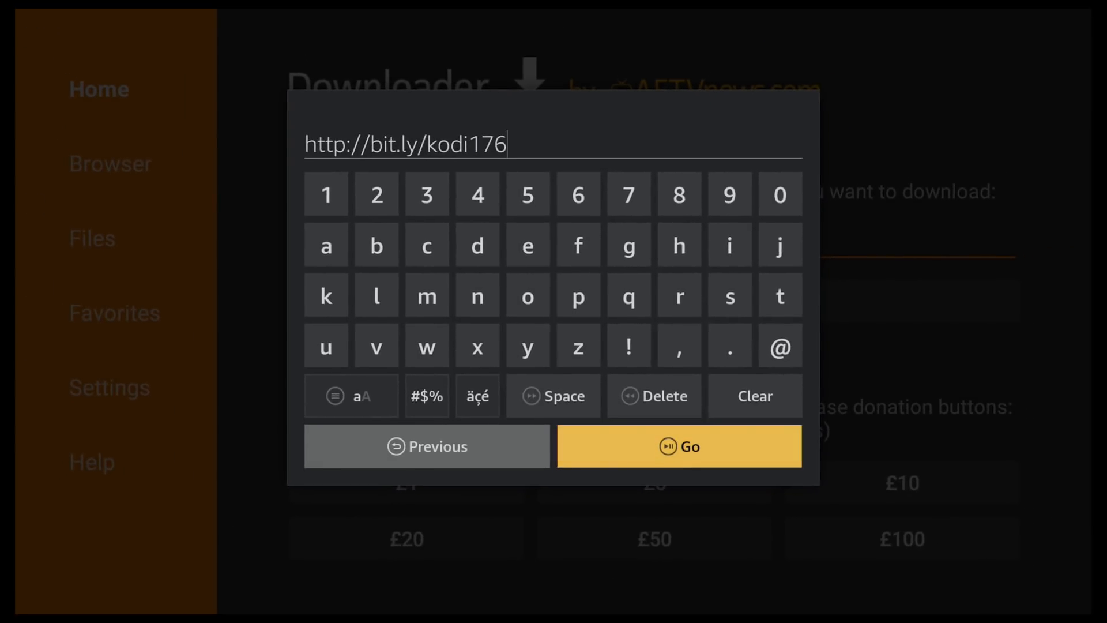
click(679, 447)
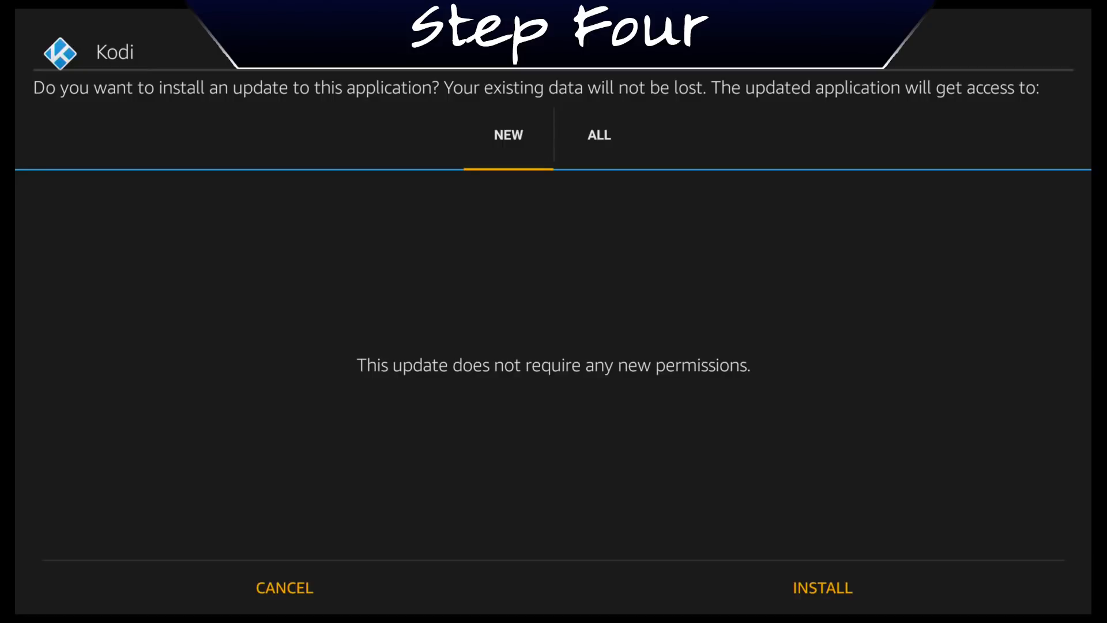
mouse_move(284, 588)
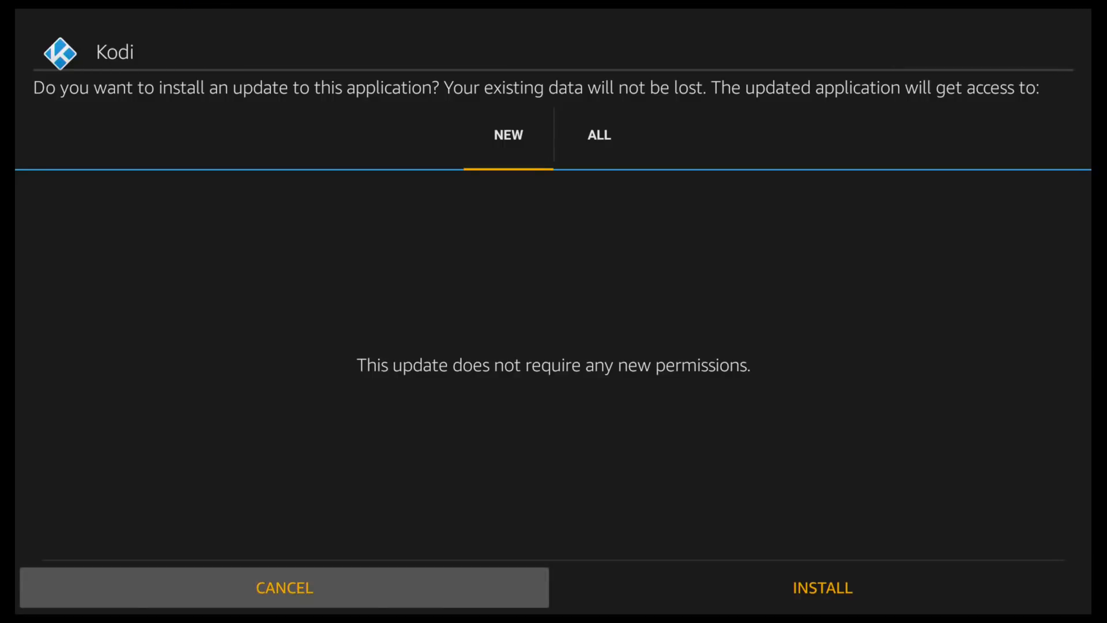
mouse_move(822, 587)
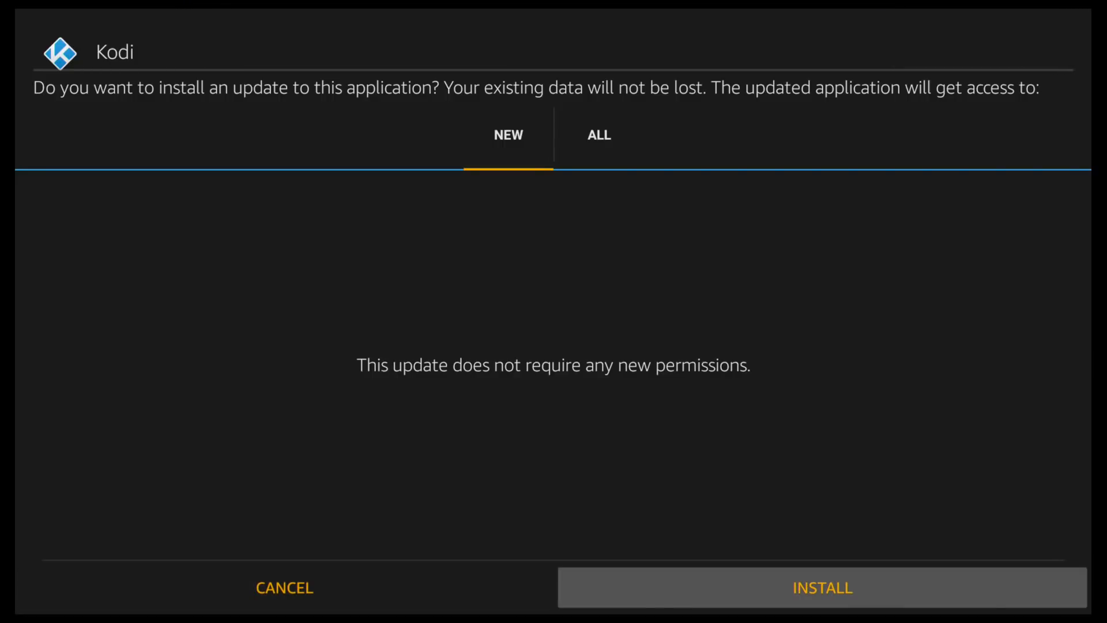
- Install the Kodi update until 'App installed' appears
click(822, 587)
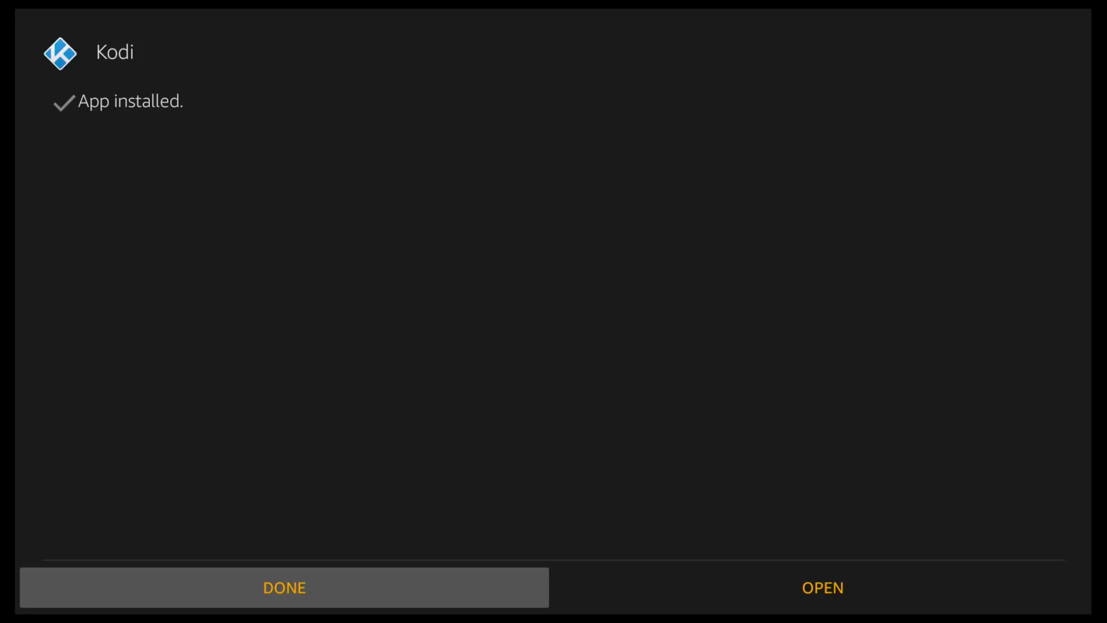
- Open Kodi from the 'App installed' screen
click(821, 587)
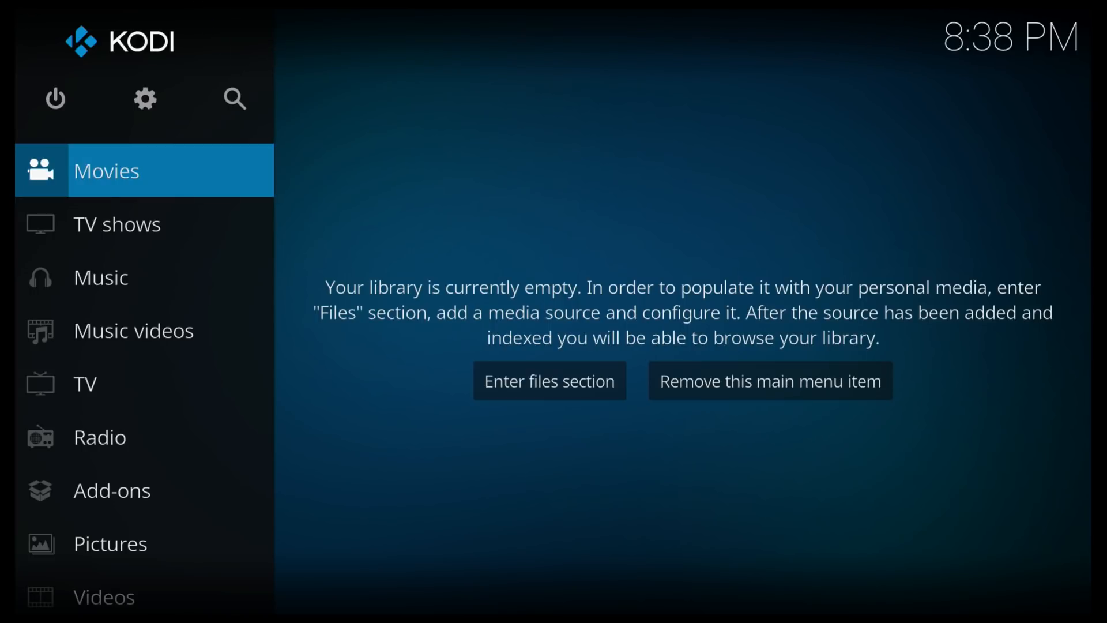
mouse_move(55, 98)
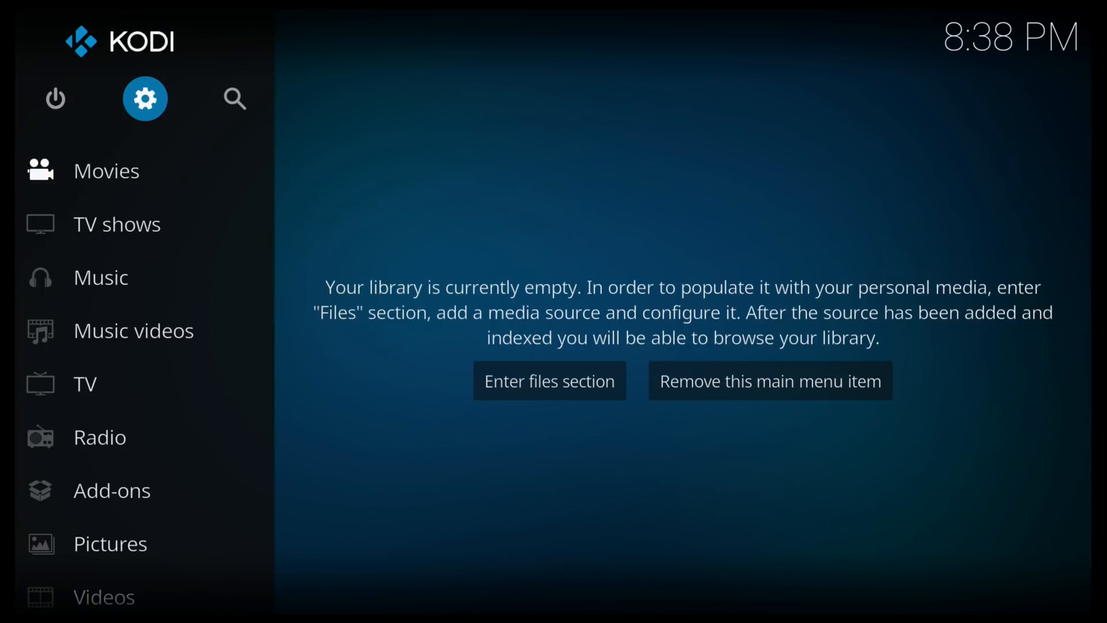
- Turn on Show notifications under System settings > Add-ons in Kodi
click(144, 98)
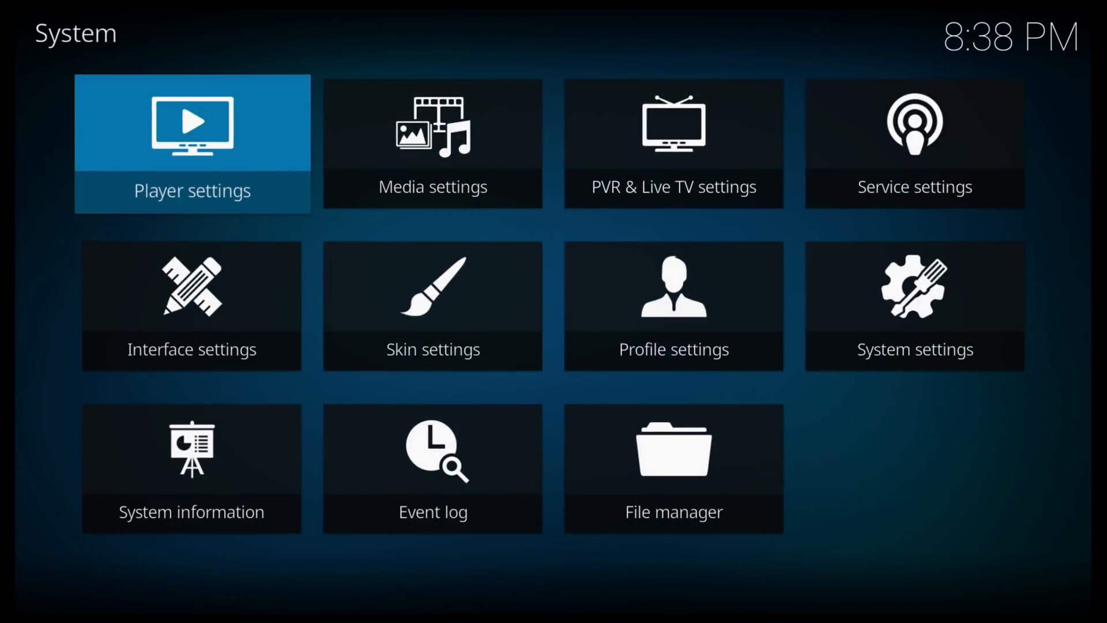
click(914, 305)
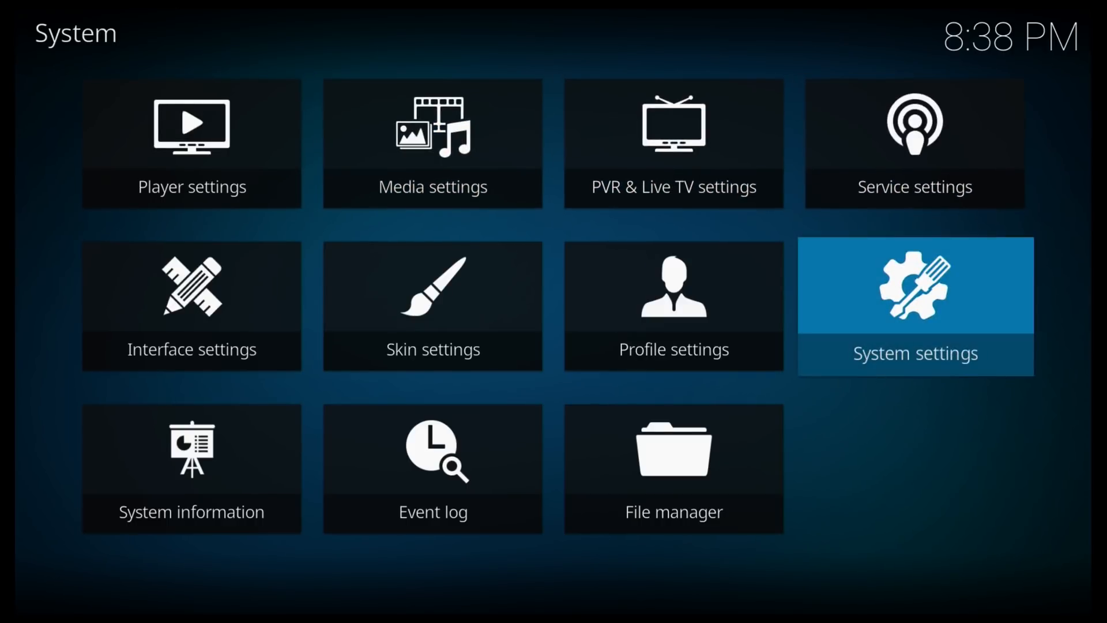
click(914, 306)
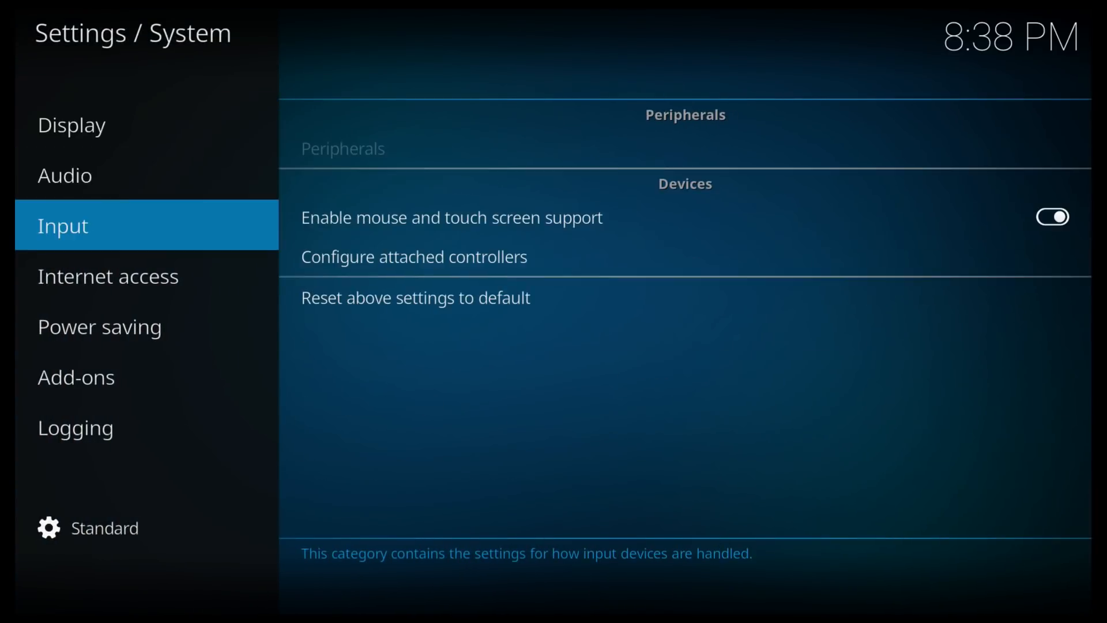
click(100, 325)
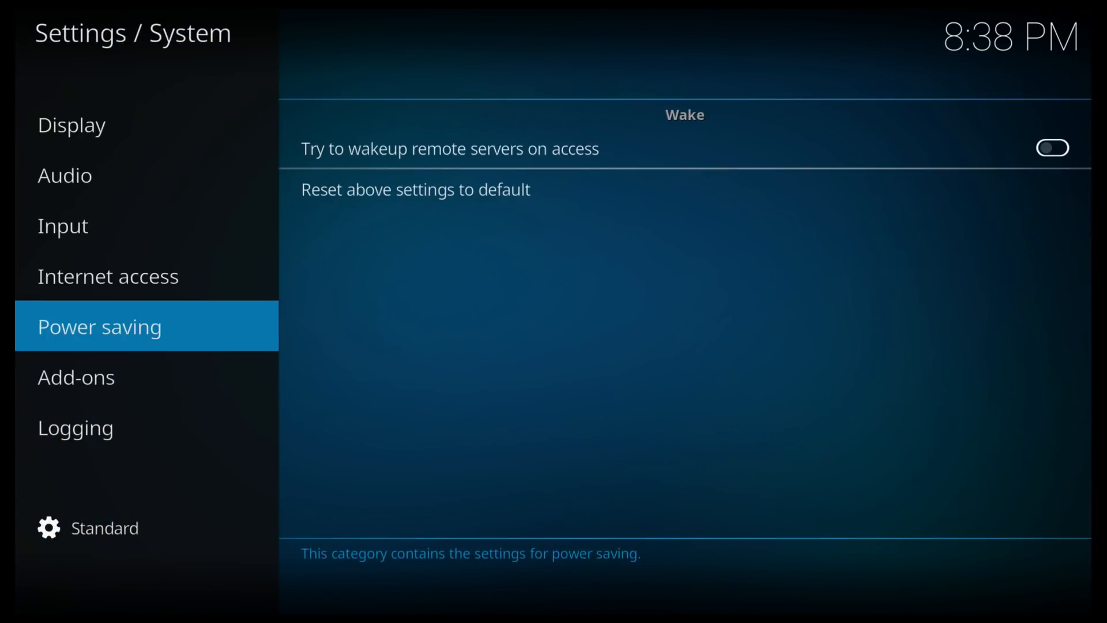
click(98, 377)
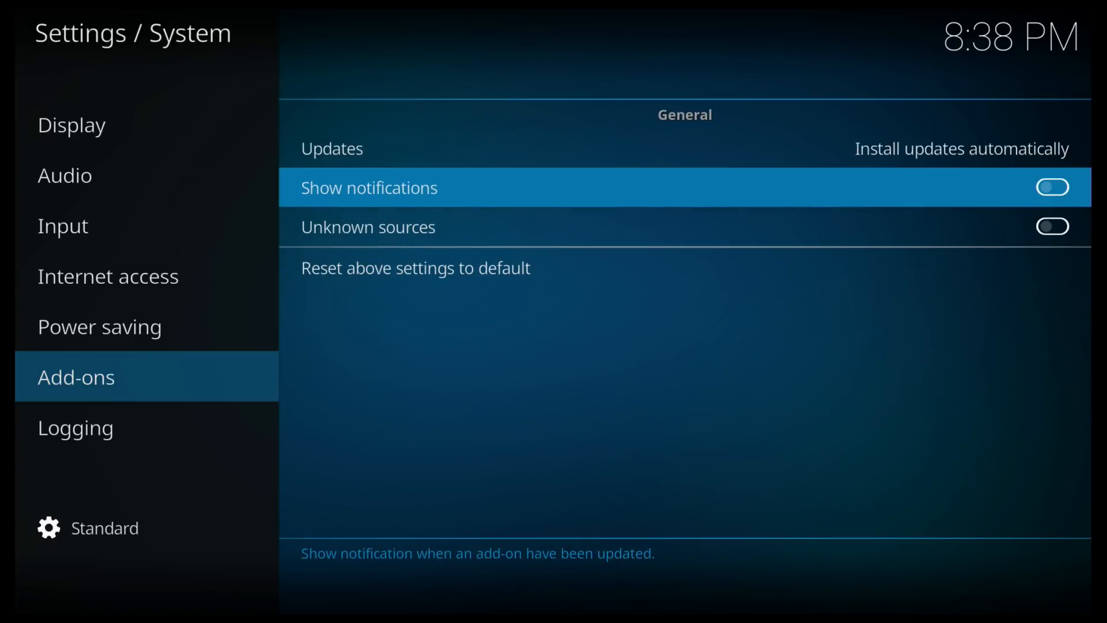
click(1051, 187)
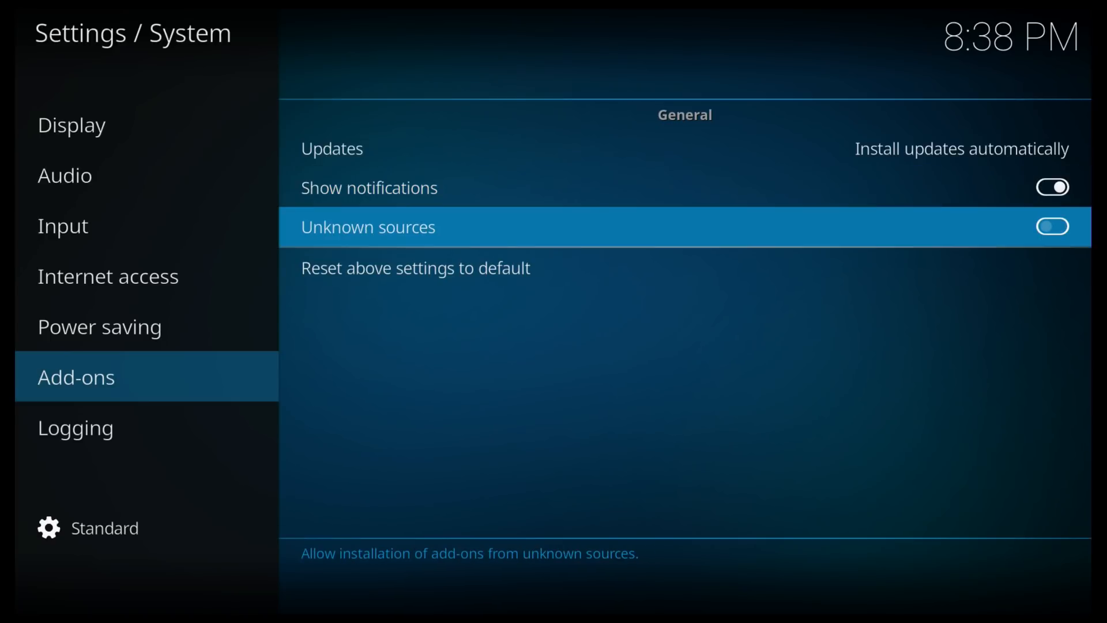
- Enable Kodi's Unknown sources, accept the warning, and exit Kodi via the power icon
click(1052, 226)
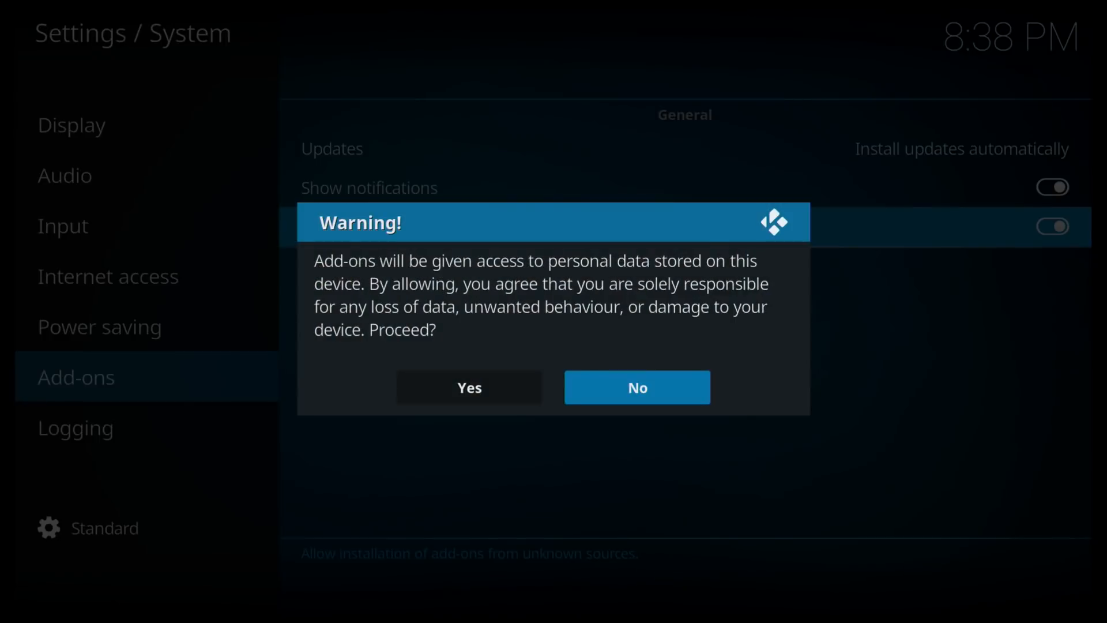
mouse_move(468, 387)
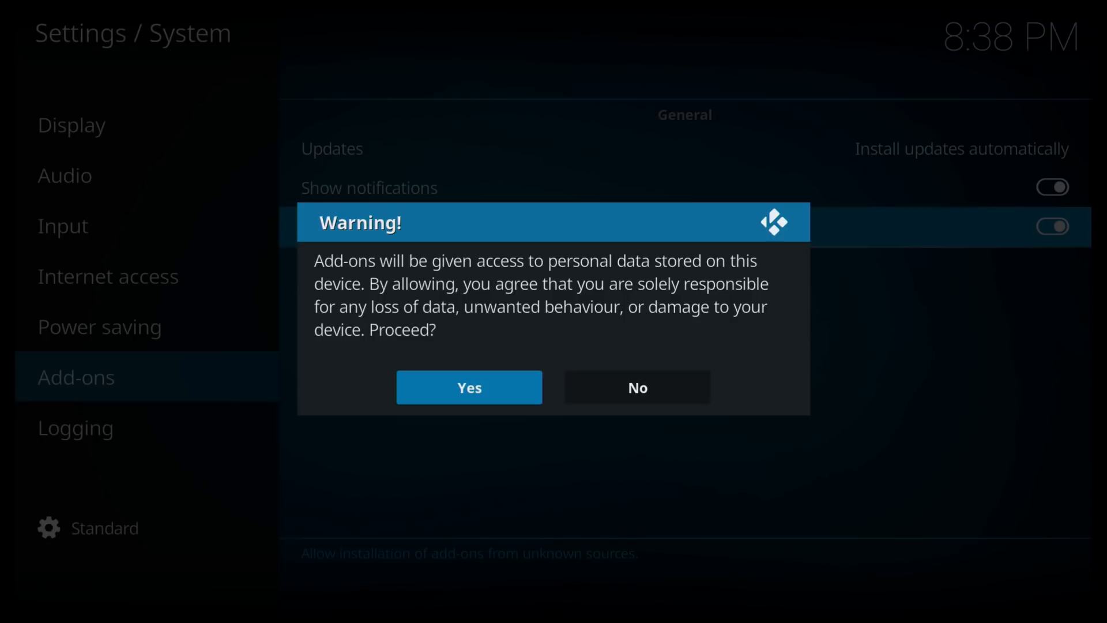
click(468, 387)
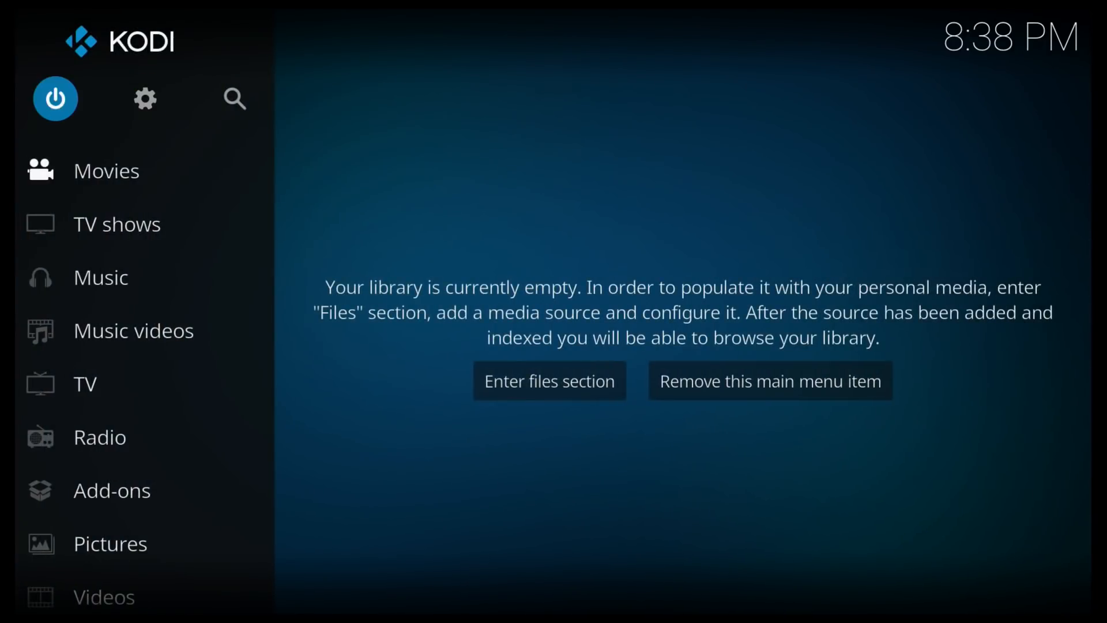
click(54, 98)
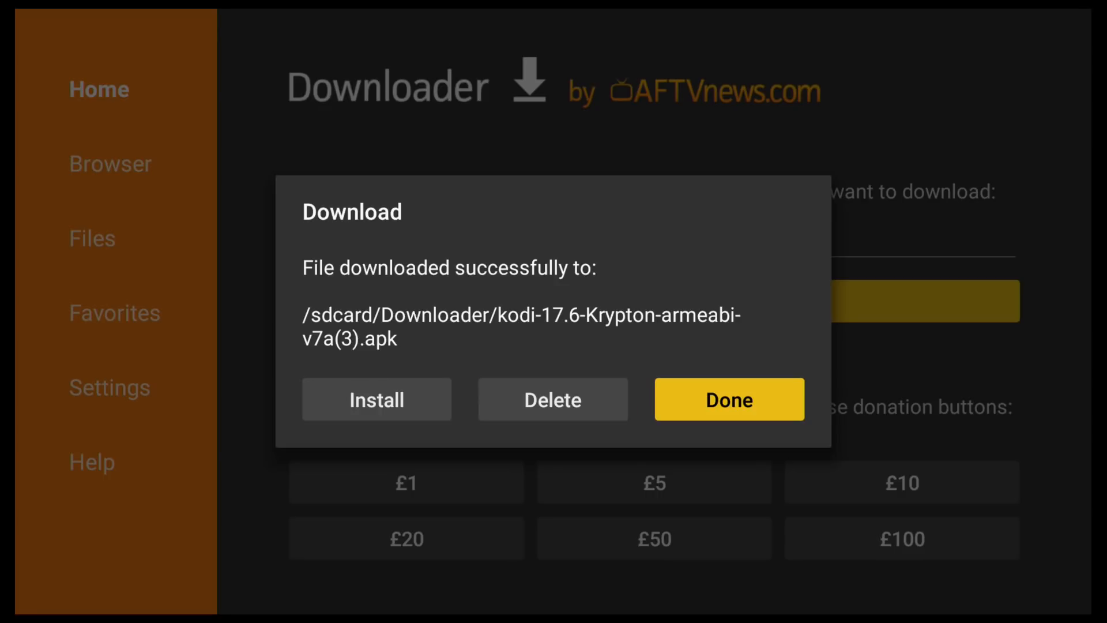
- Dismiss Downloader's finished-download dialog and select Downloader among recent apps on the home screen
click(729, 399)
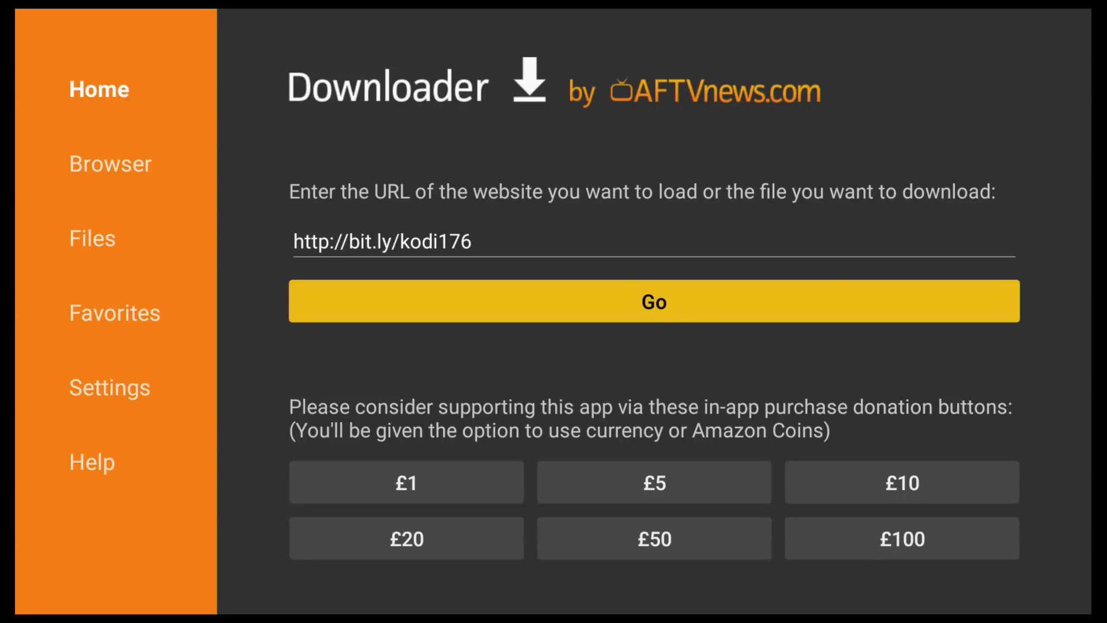
key(Back)
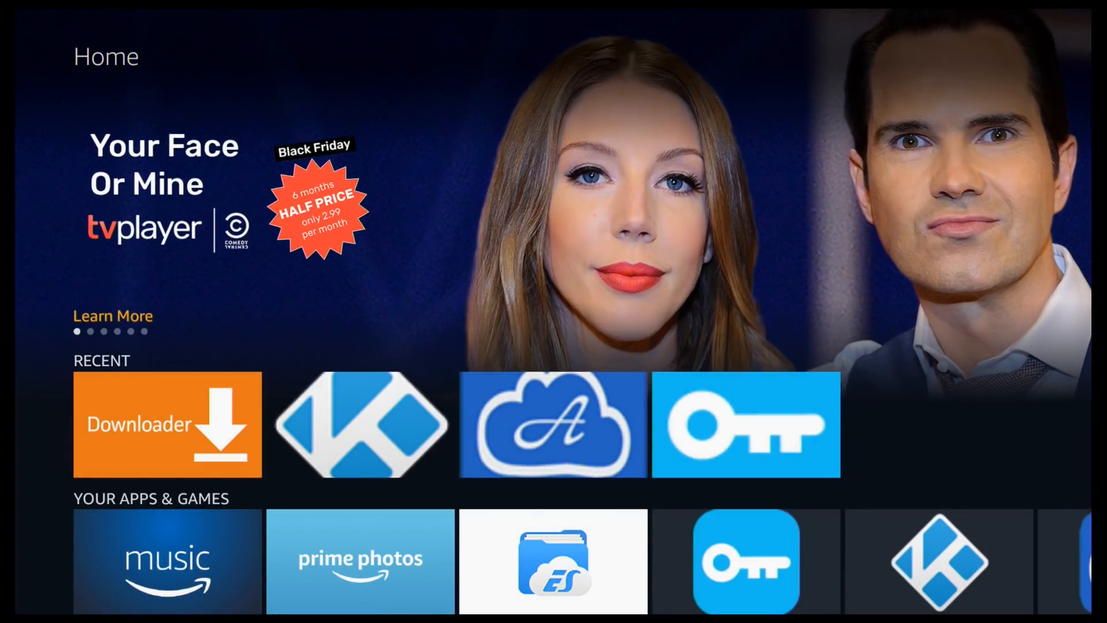
click(168, 424)
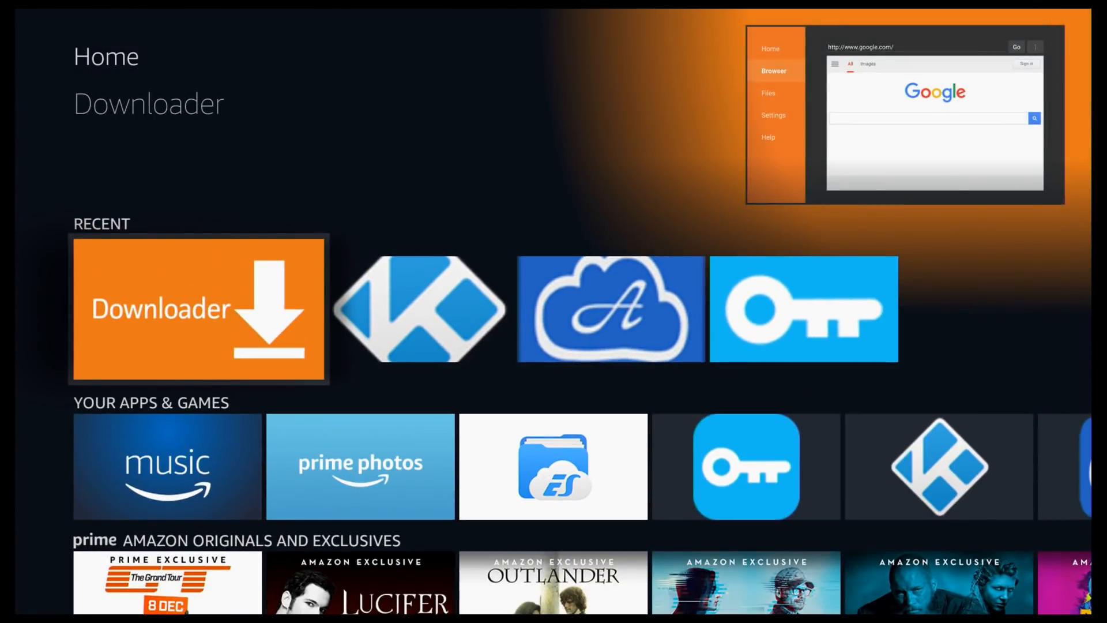